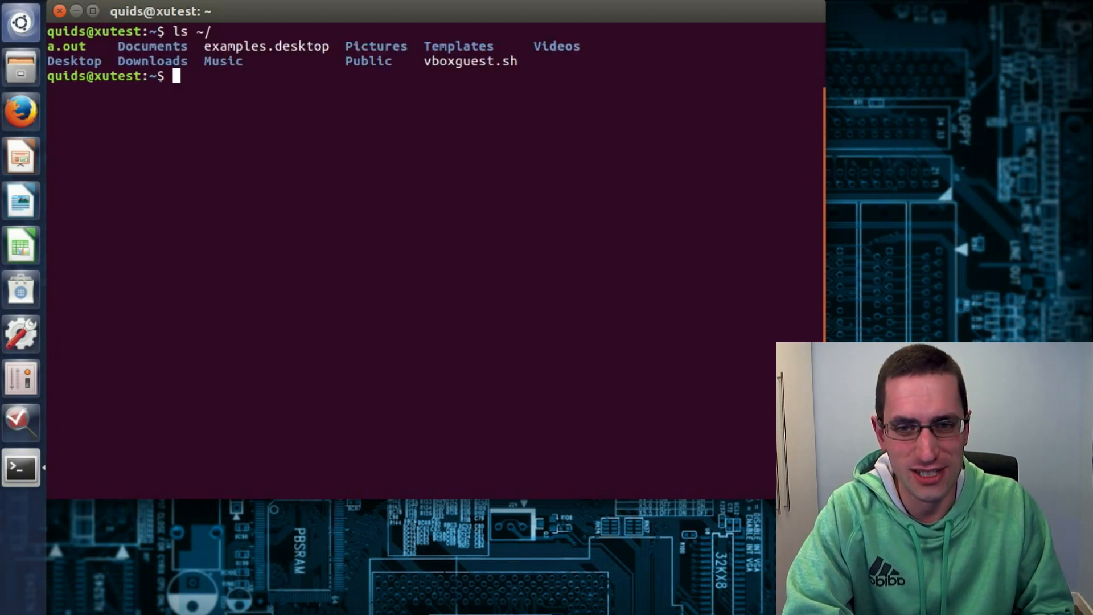
{"action": "type", "text": "man"}
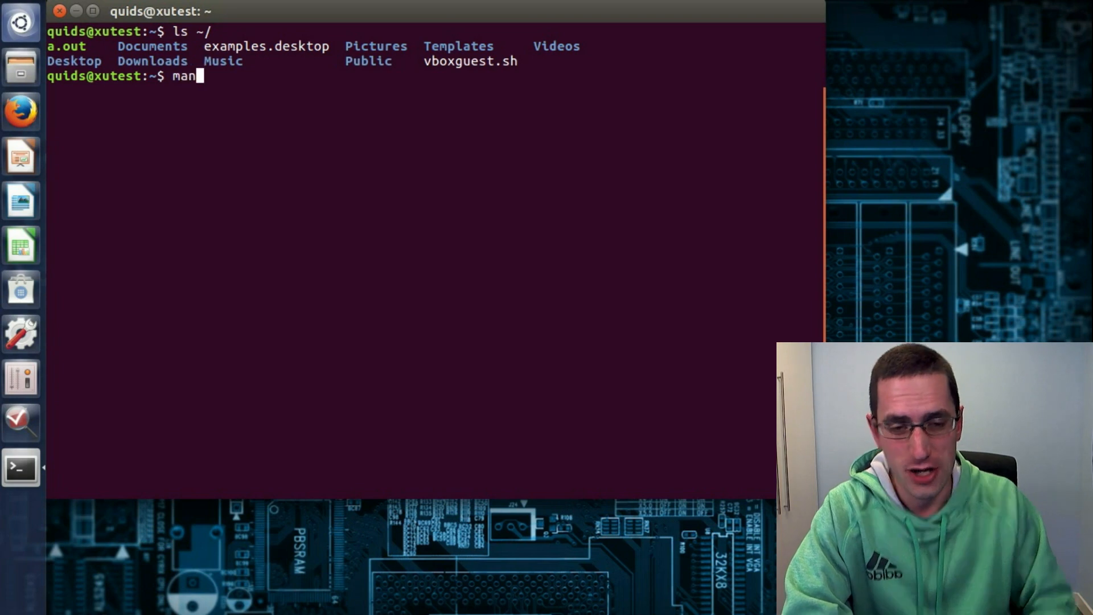
{"action": "type", "text": "n ls"}
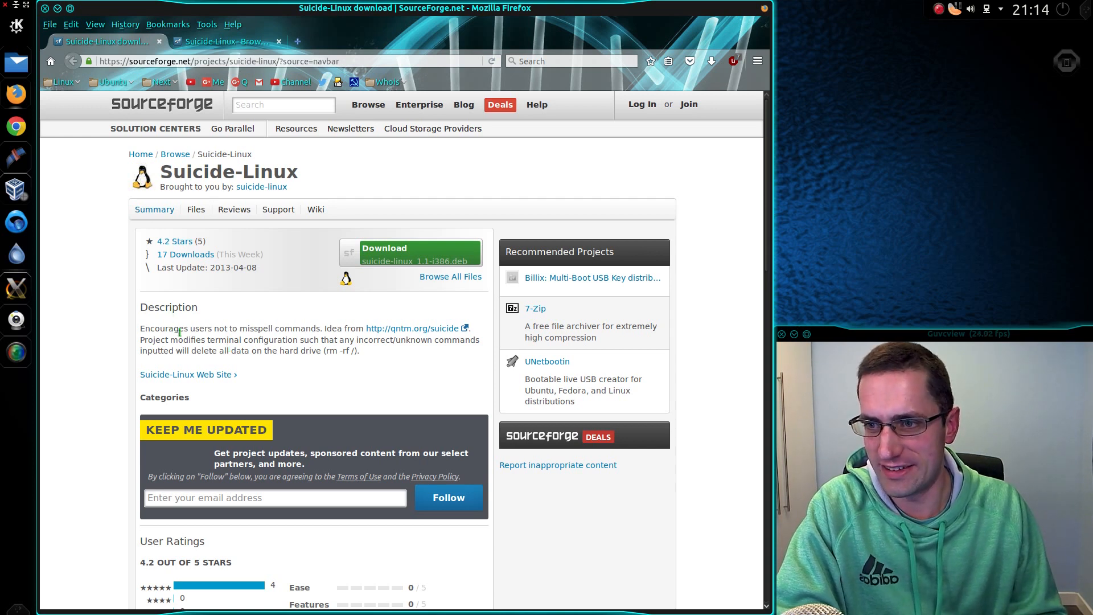
{"action": "mouse_move", "coordinate": [400, 355]}
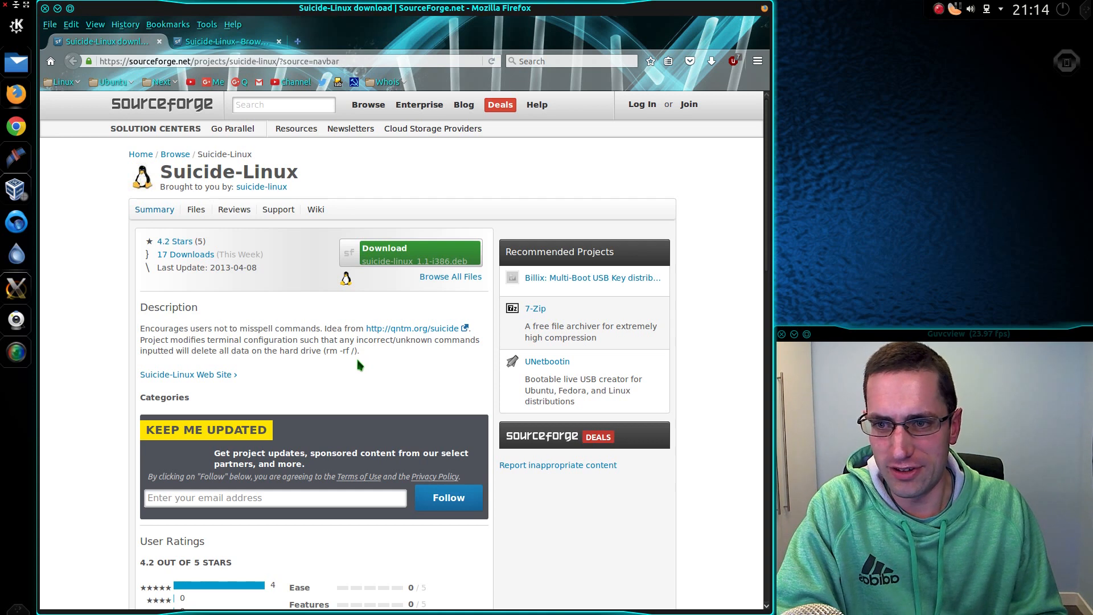
{"action": "mouse_move", "coordinate": [378, 372]}
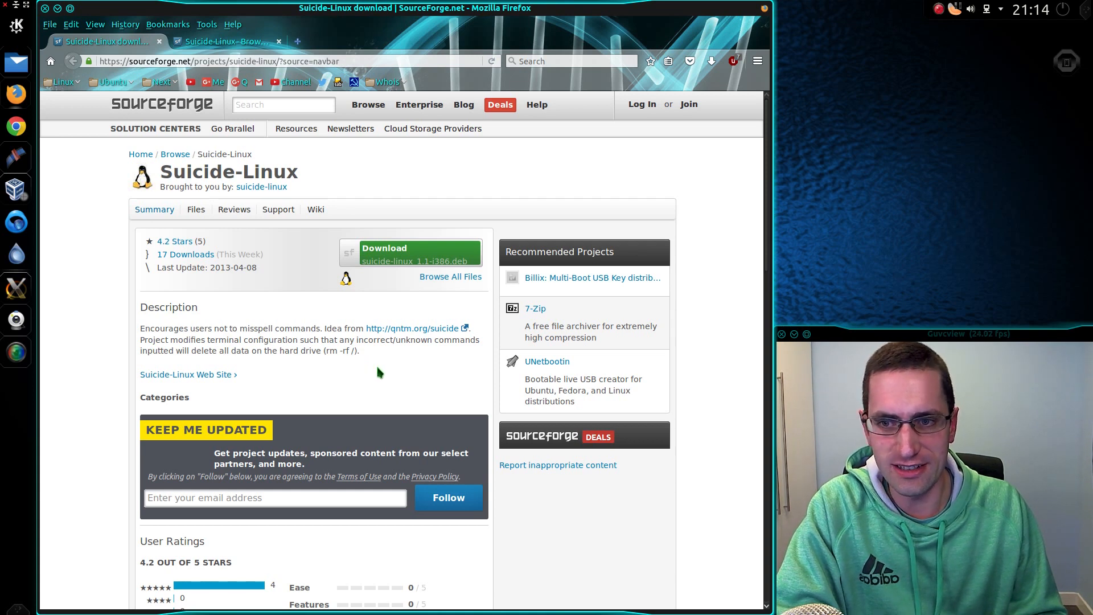
{"action": "mouse_move", "coordinate": [337, 363]}
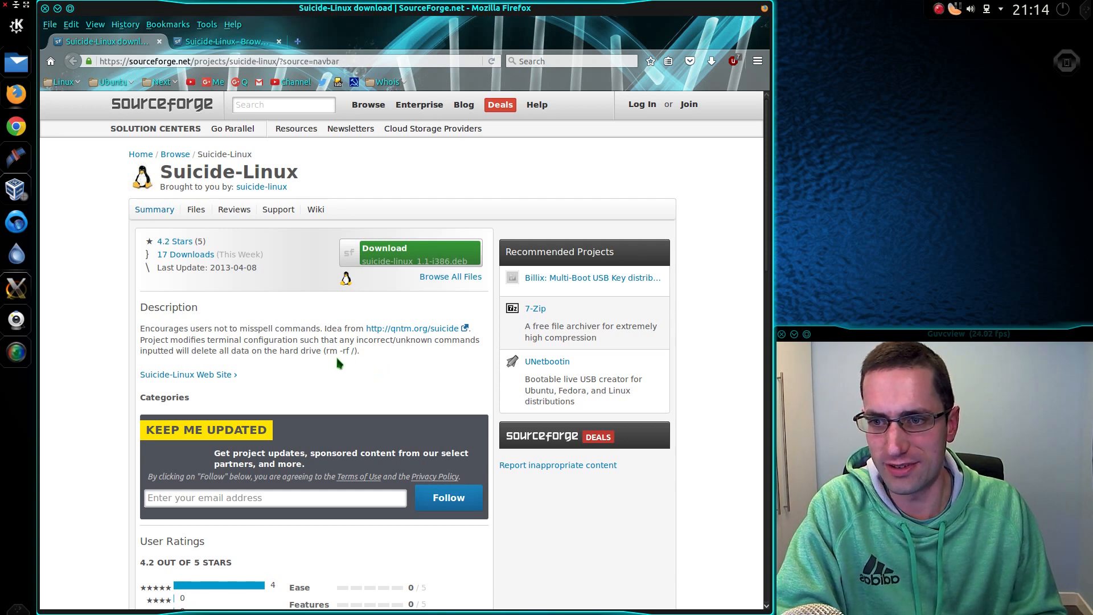
{"action": "mouse_move", "coordinate": [352, 357]}
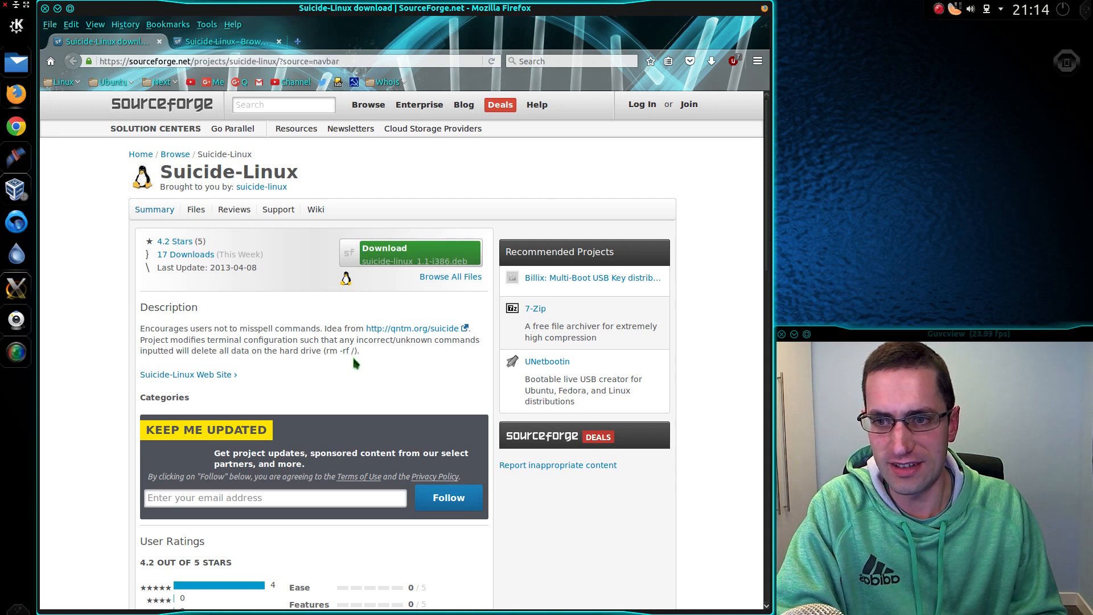
{"action": "mouse_move", "coordinate": [351, 350]}
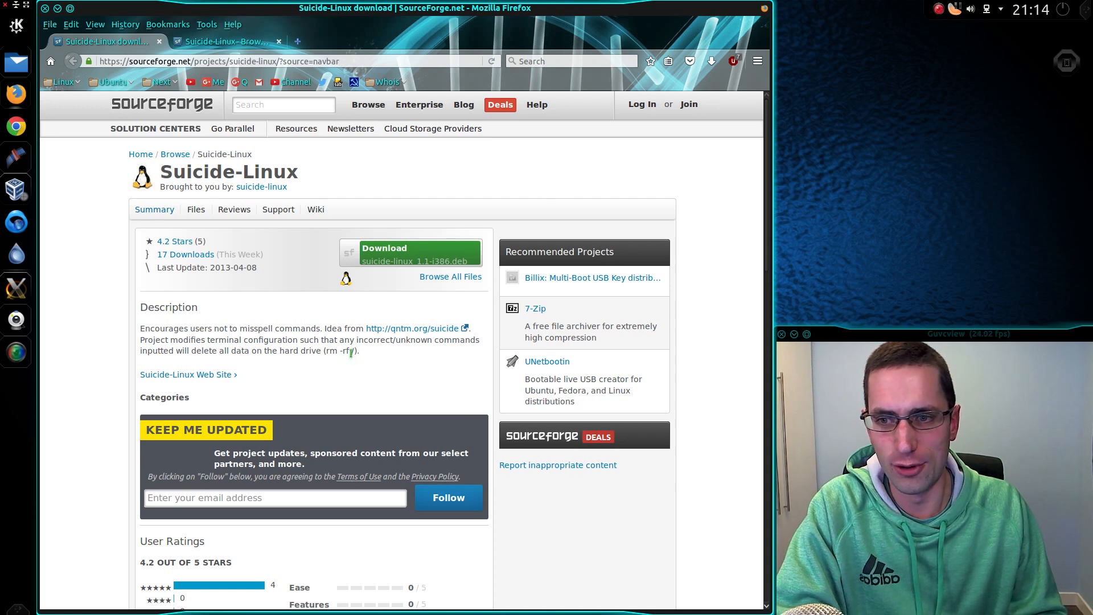